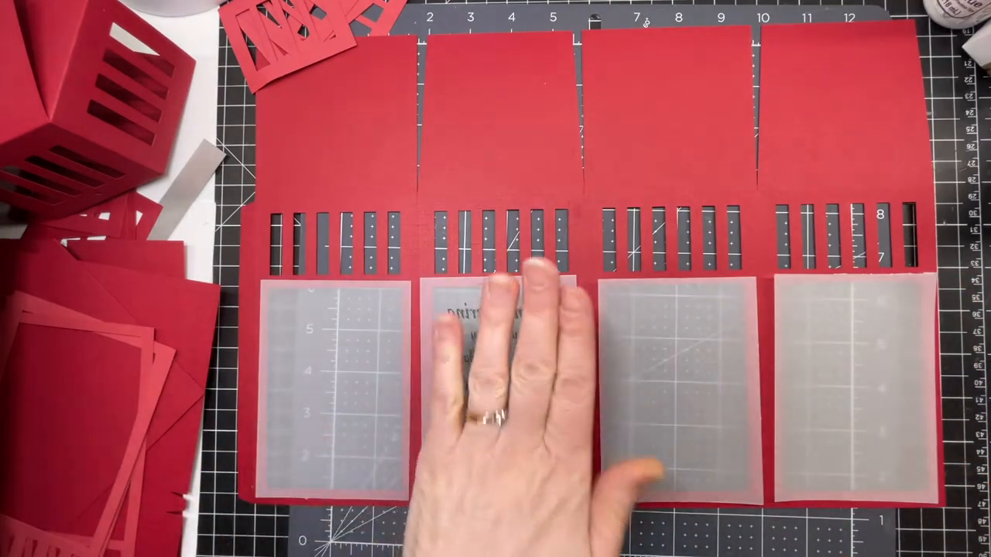
mouse_move(495, 387)
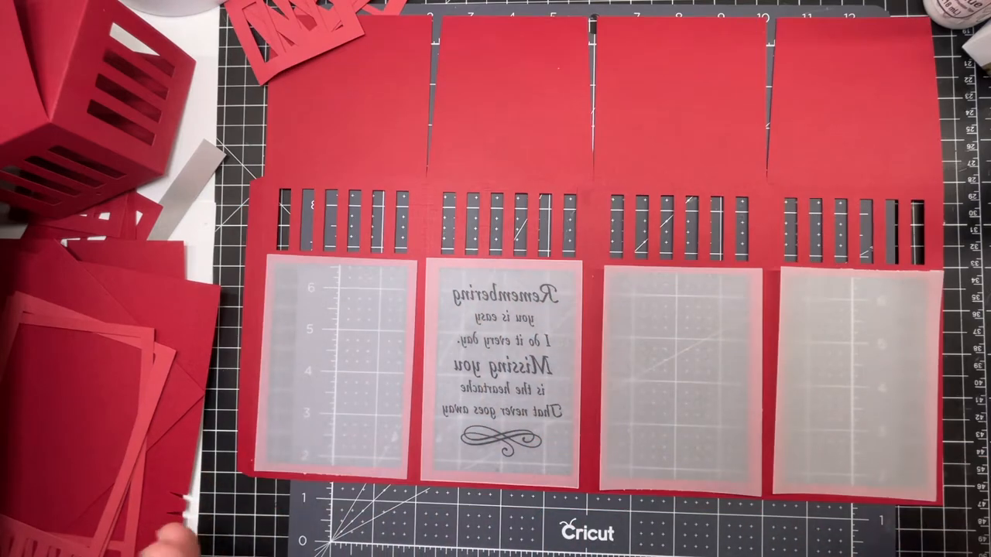